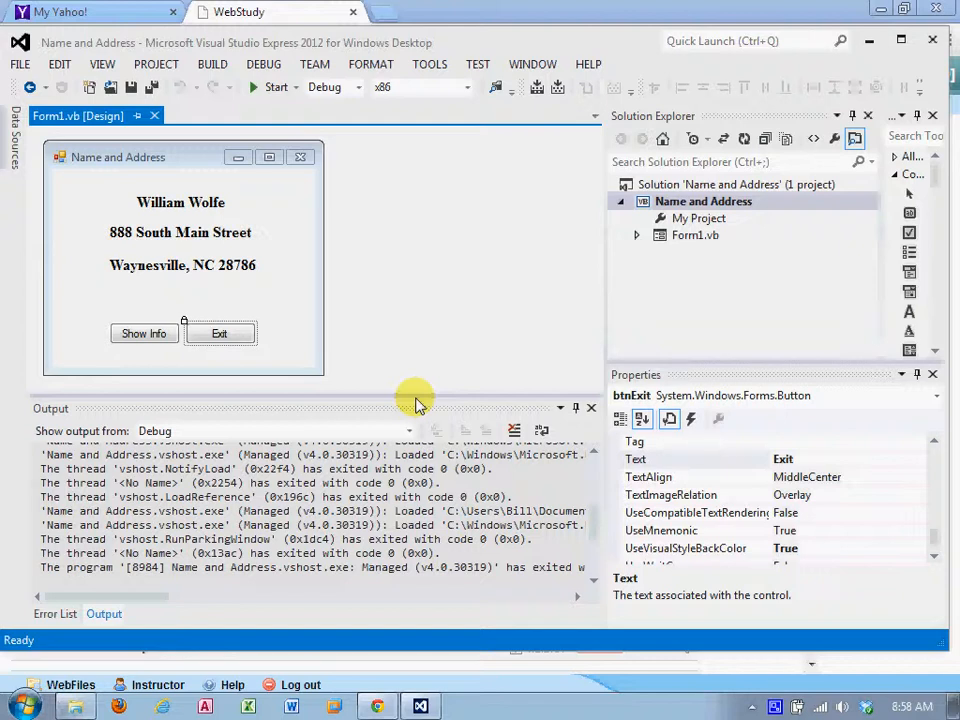
mouse_move(415, 397)
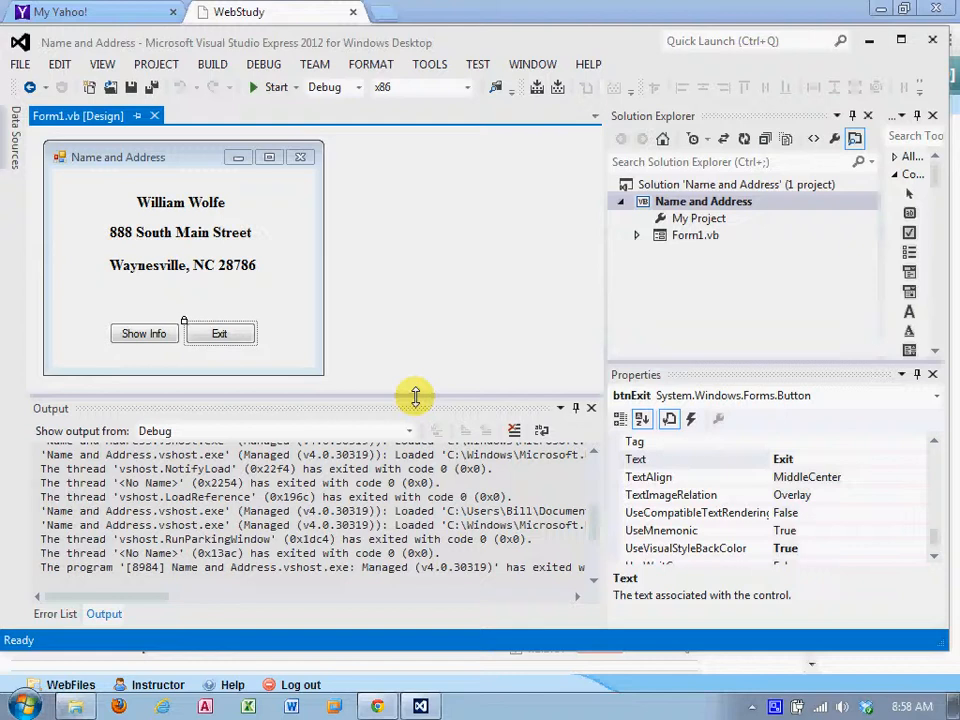
mouse_move(463, 285)
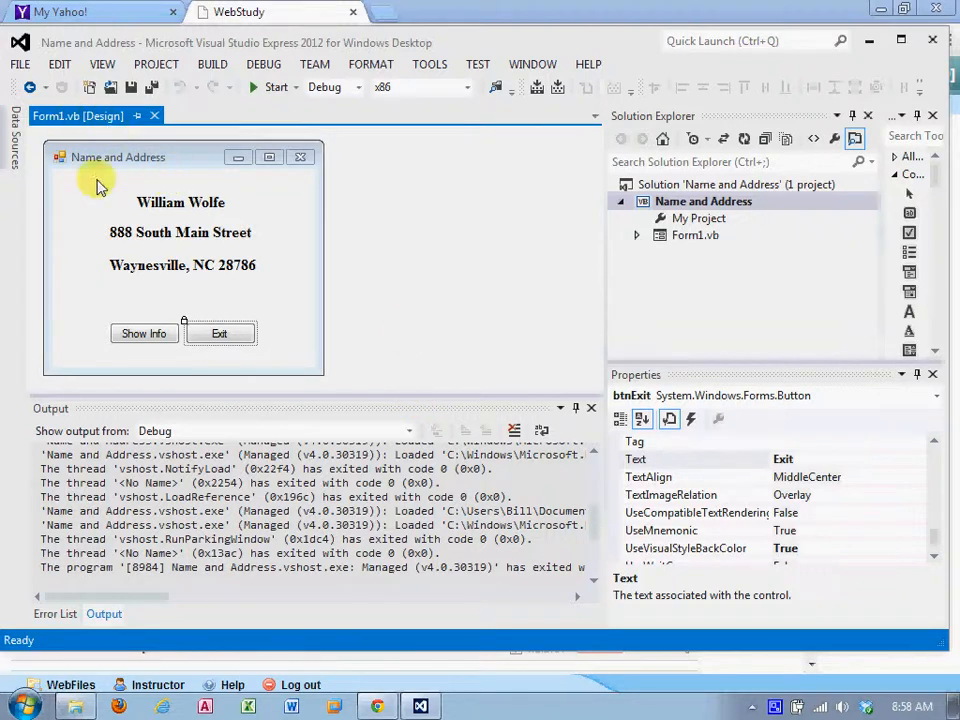
mouse_move(240, 325)
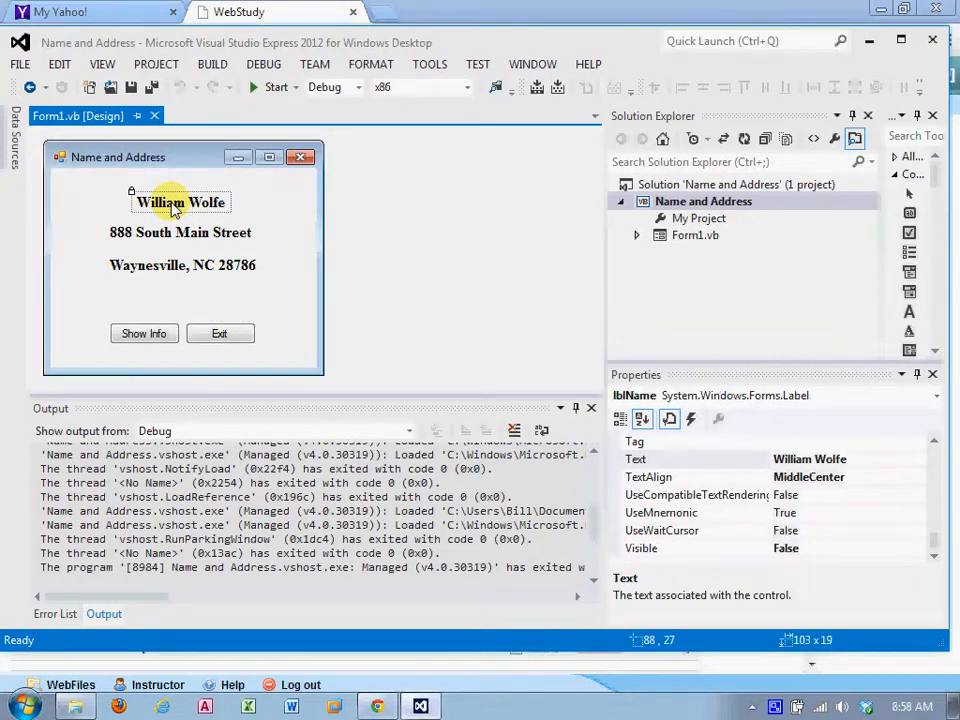
mouse_move(615, 437)
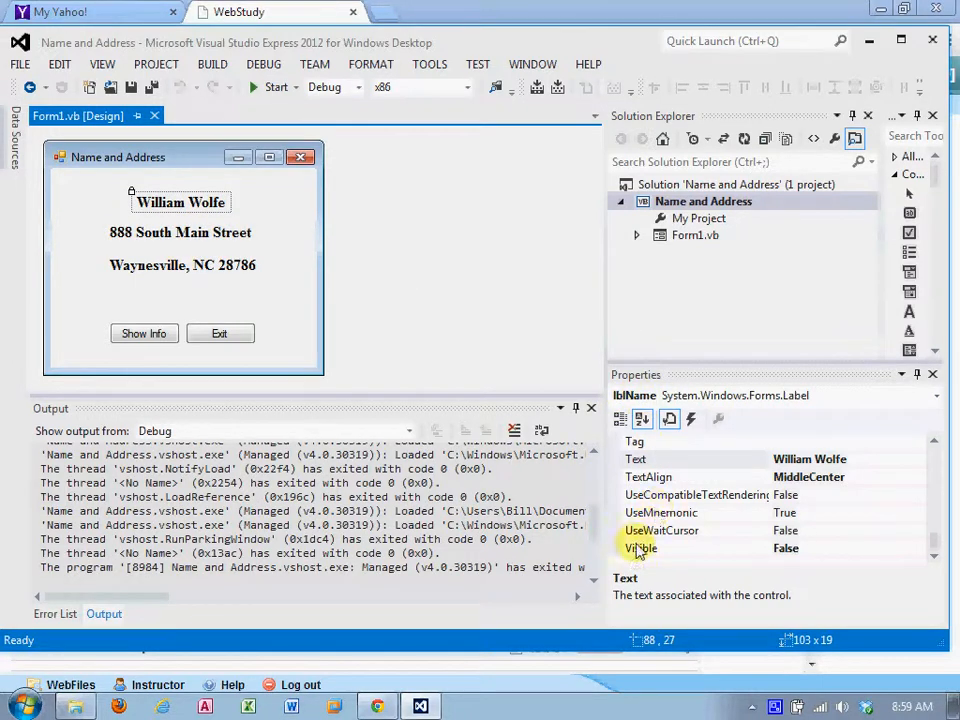
mouse_move(812, 557)
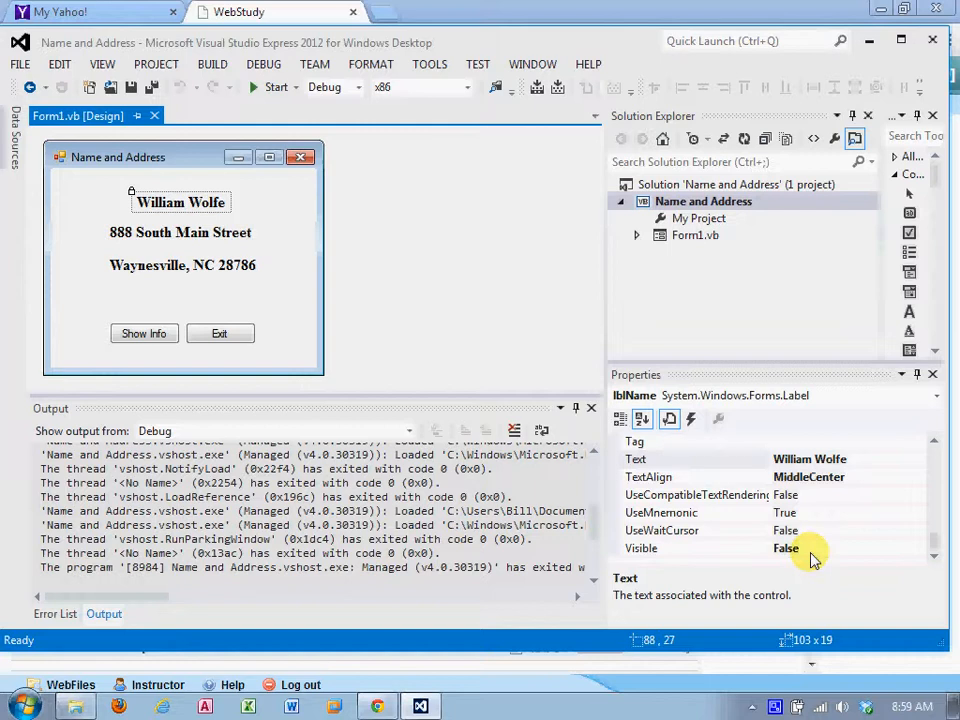
Step: Confirm lblStreet and lblCityStateZip both have Visible set to False
click(180, 232)
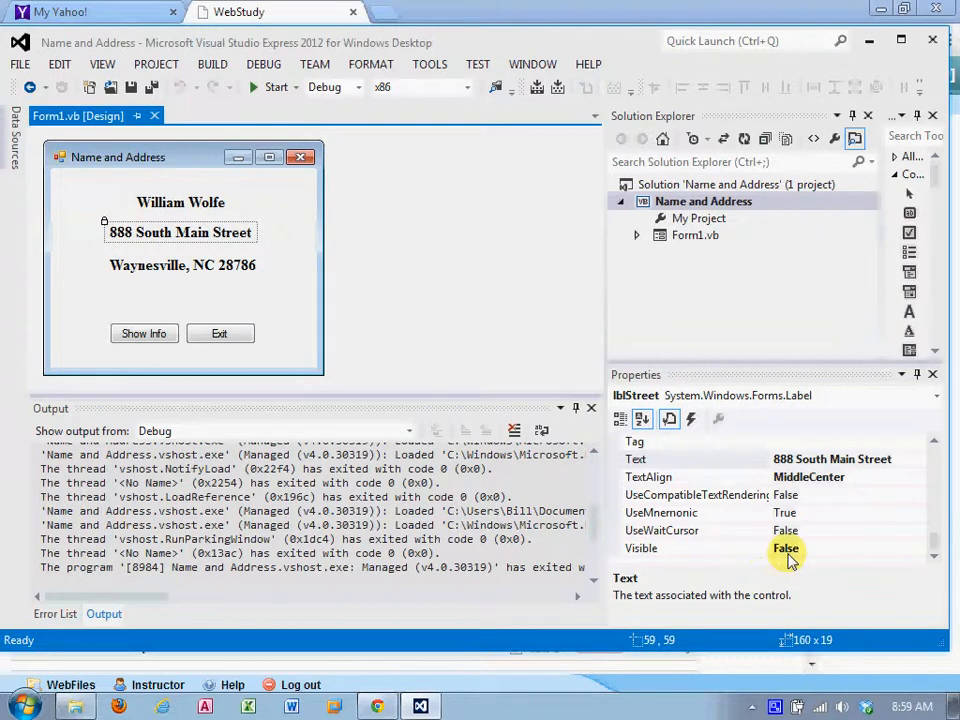
click(183, 265)
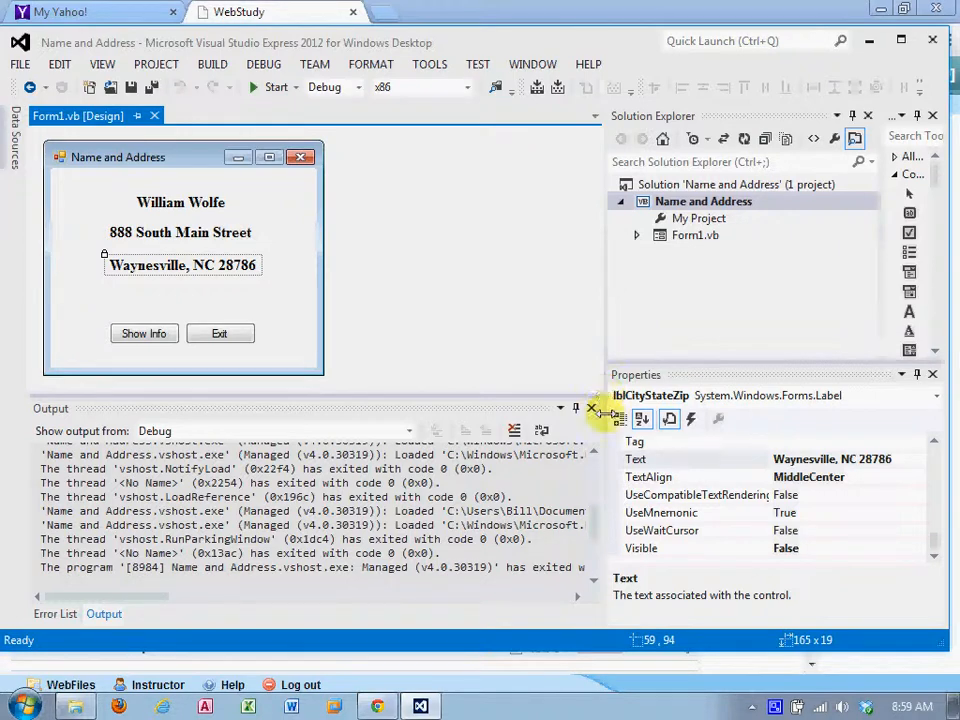
mouse_move(715, 515)
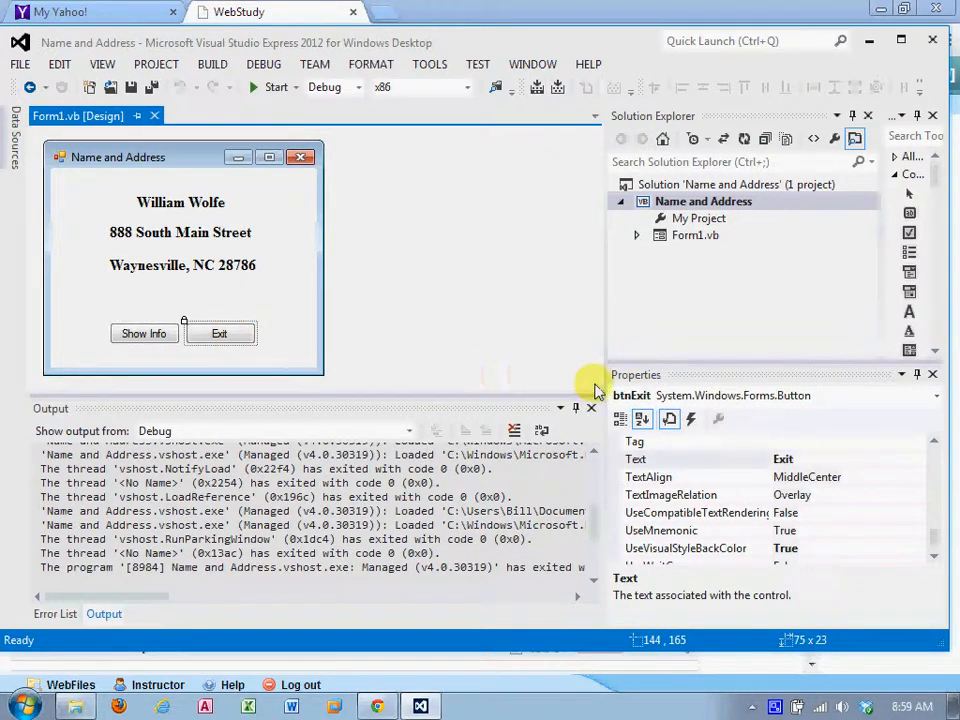
mouse_move(420, 240)
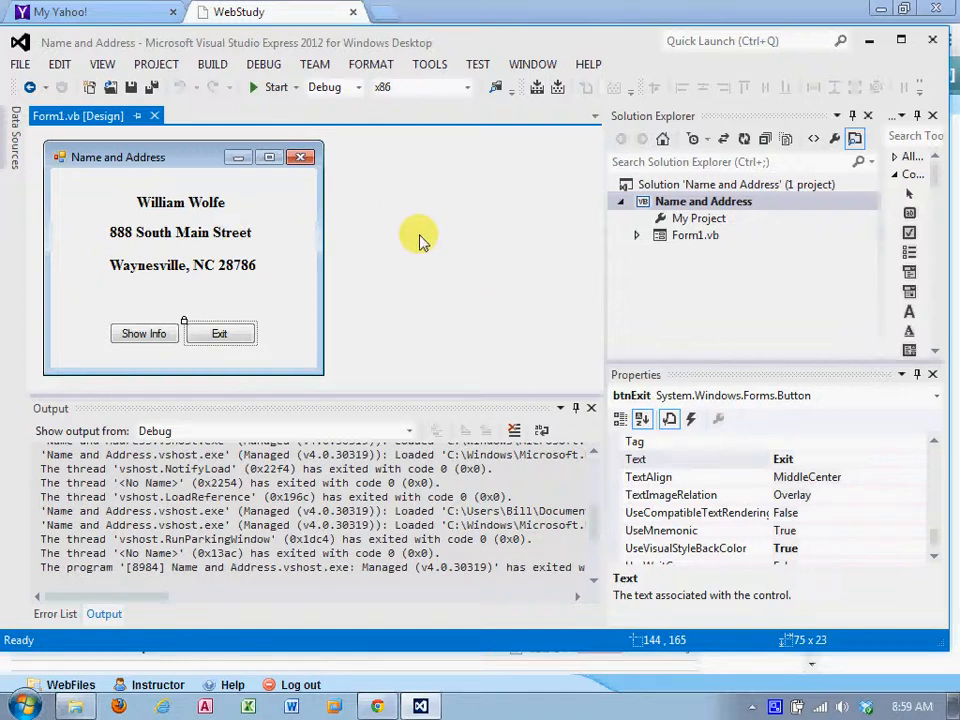
mouse_move(420, 240)
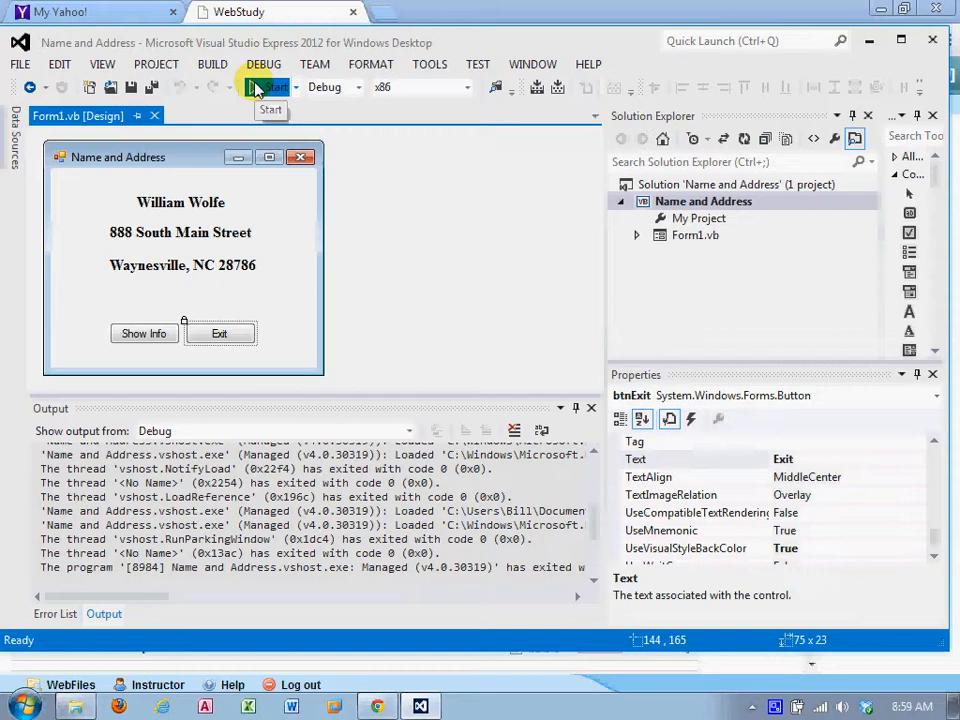
Step: Run the form, reveal the name and address with Show Info, then Exit
click(268, 87)
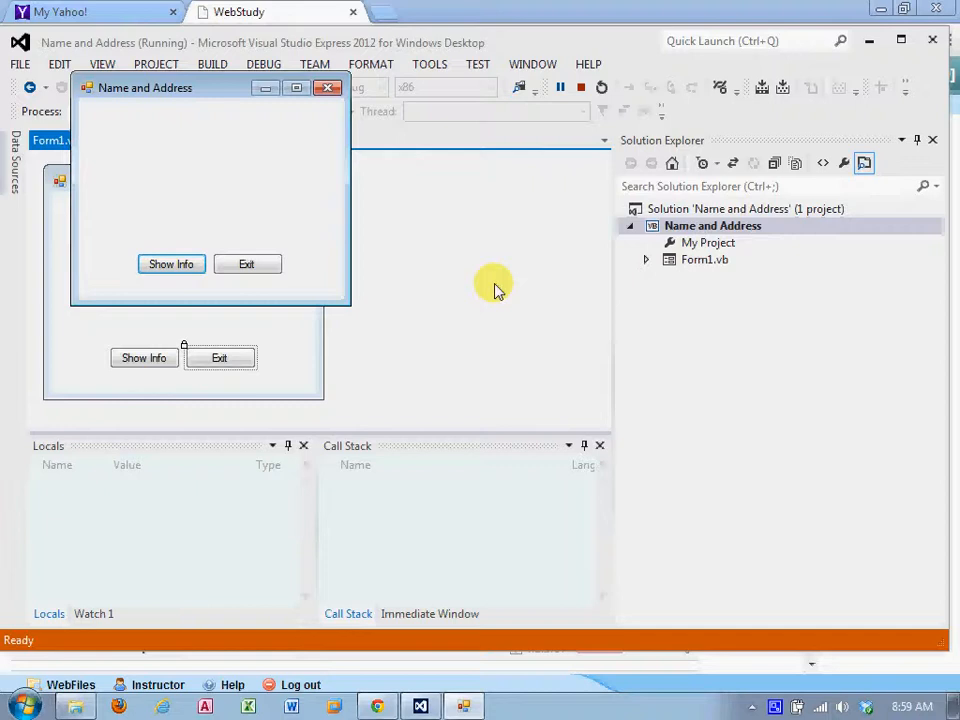
mouse_move(170, 263)
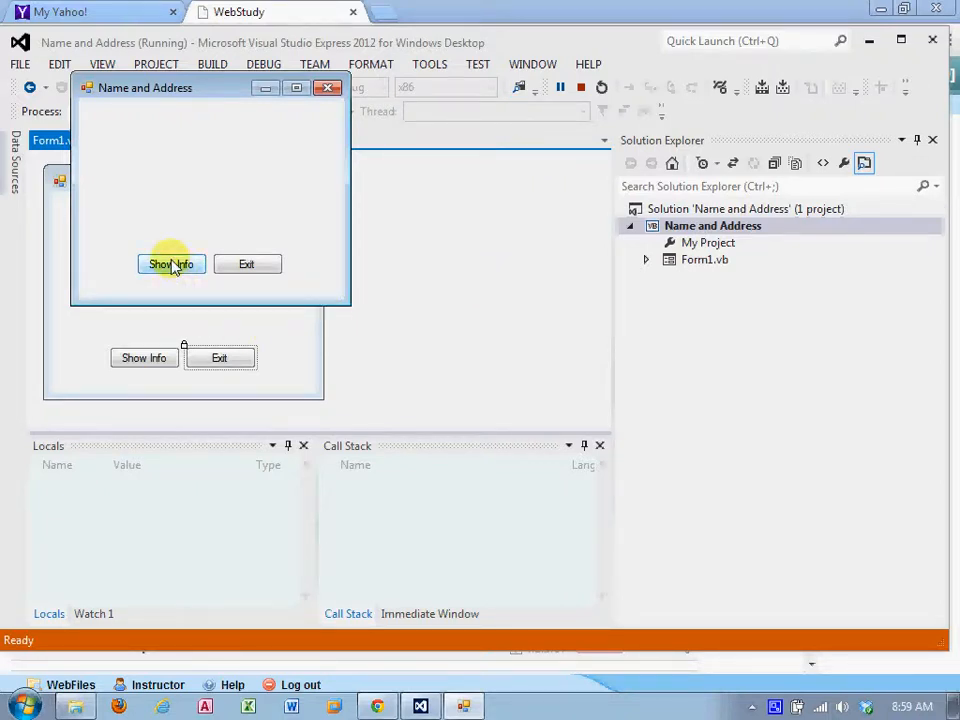
click(170, 264)
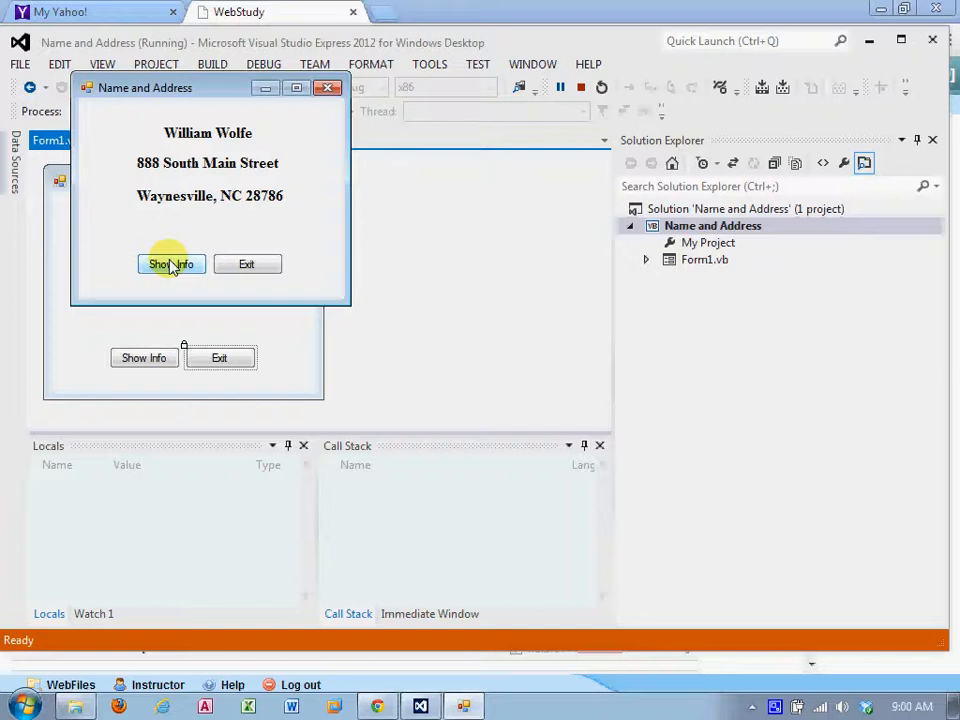
mouse_move(251, 305)
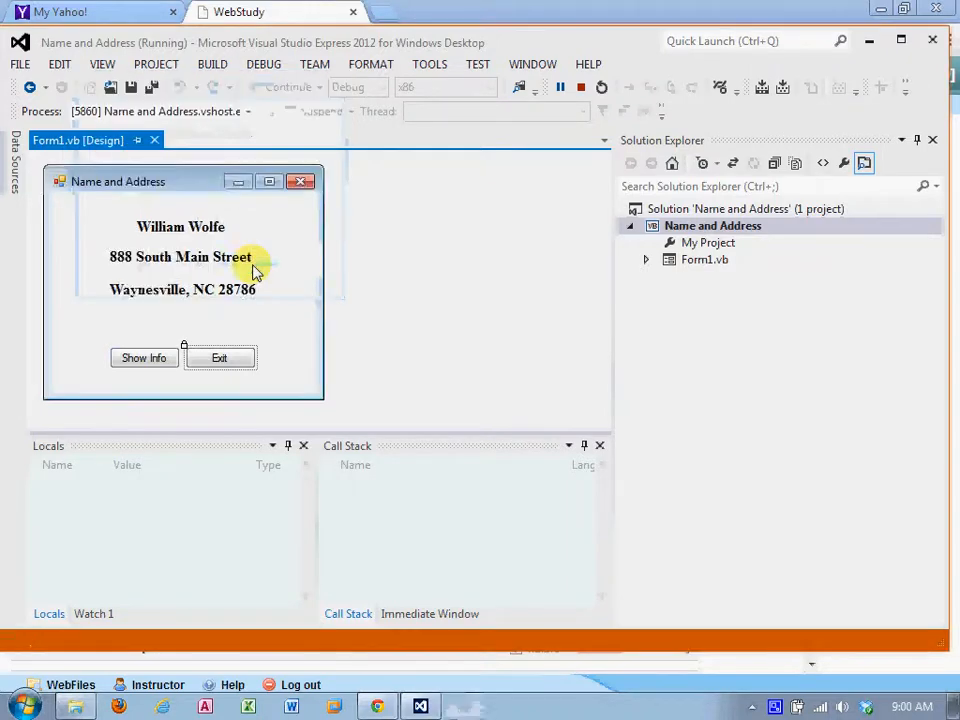
click(219, 357)
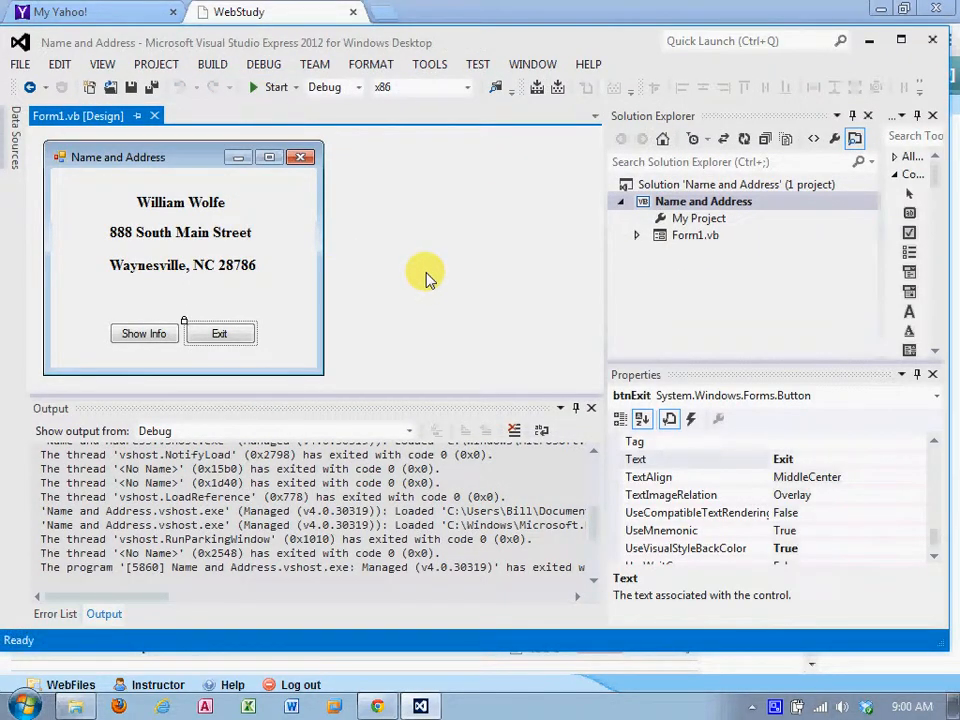